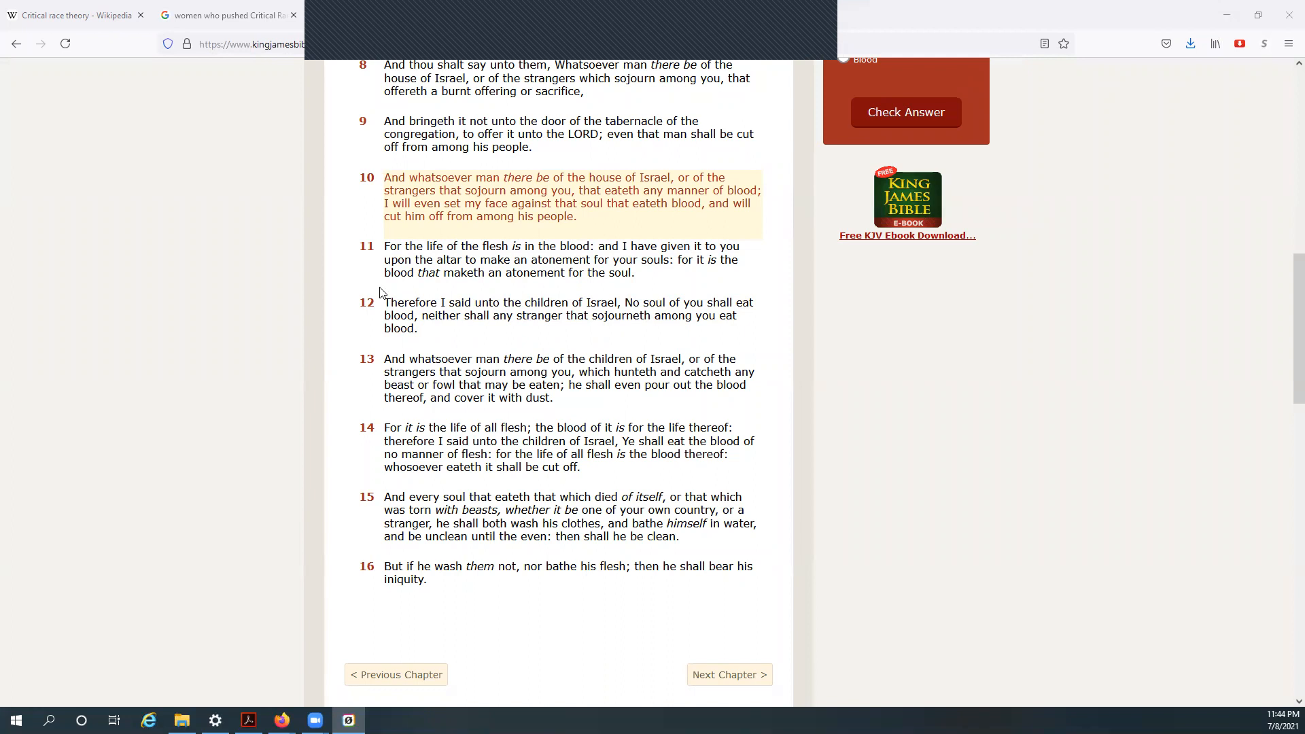
{"action": "mouse_move", "coordinate": [374, 271]}
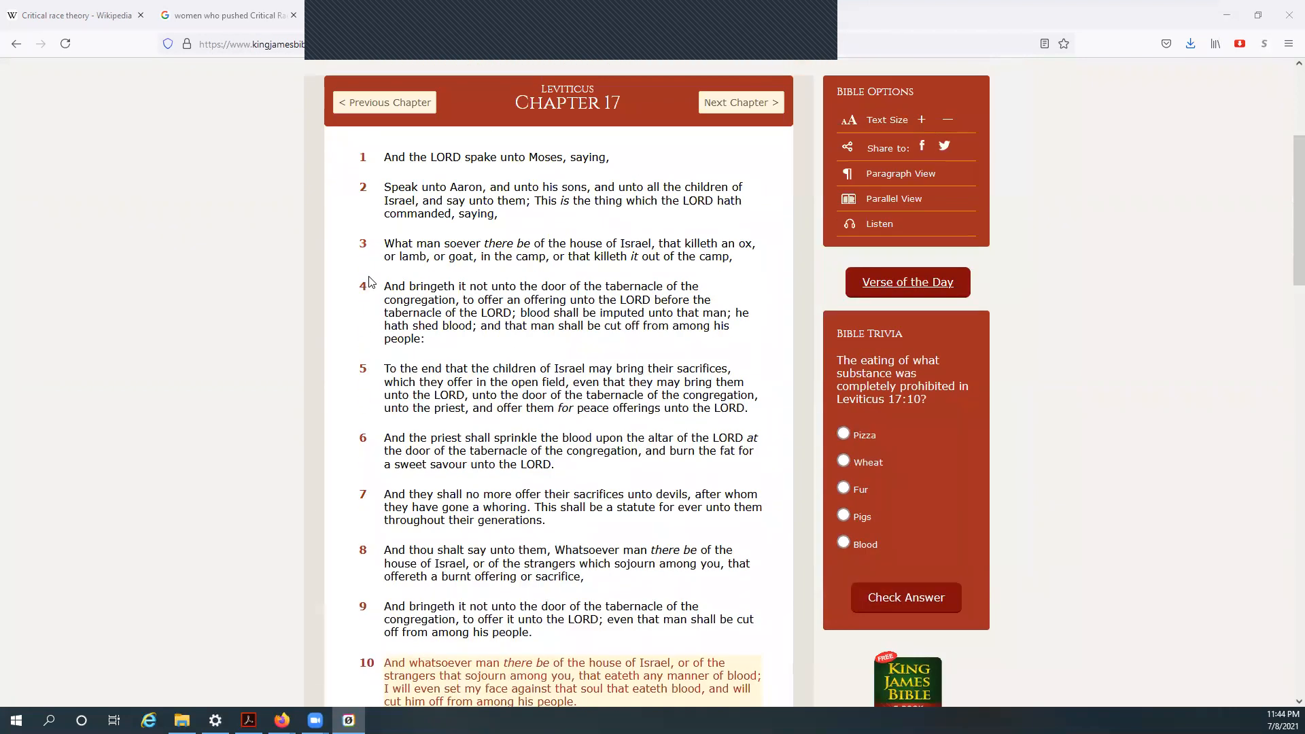
Scroll Leviticus 17 down to verse 10 on eating blood.
{"action": "scroll", "scroll_direction": "down", "scroll_amount": 3}
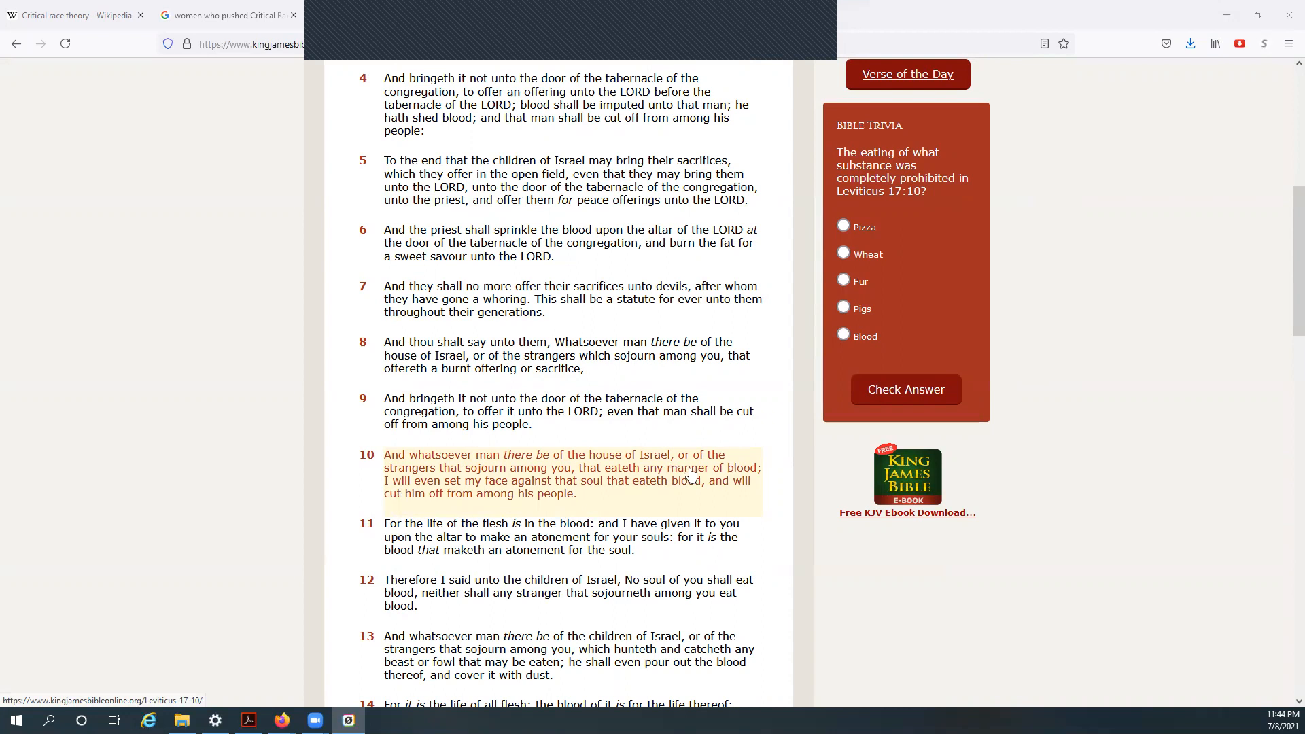
{"action": "mouse_move", "coordinate": [557, 483]}
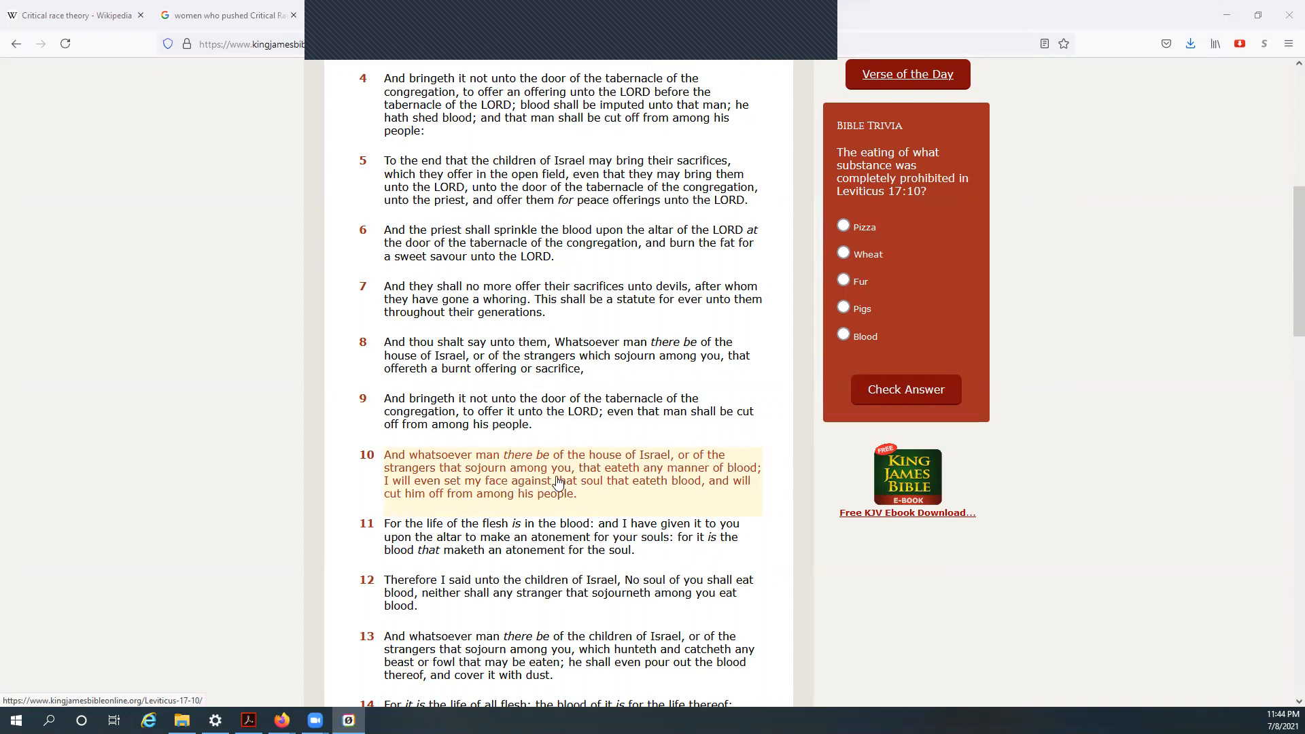
{"action": "mouse_move", "coordinate": [660, 477]}
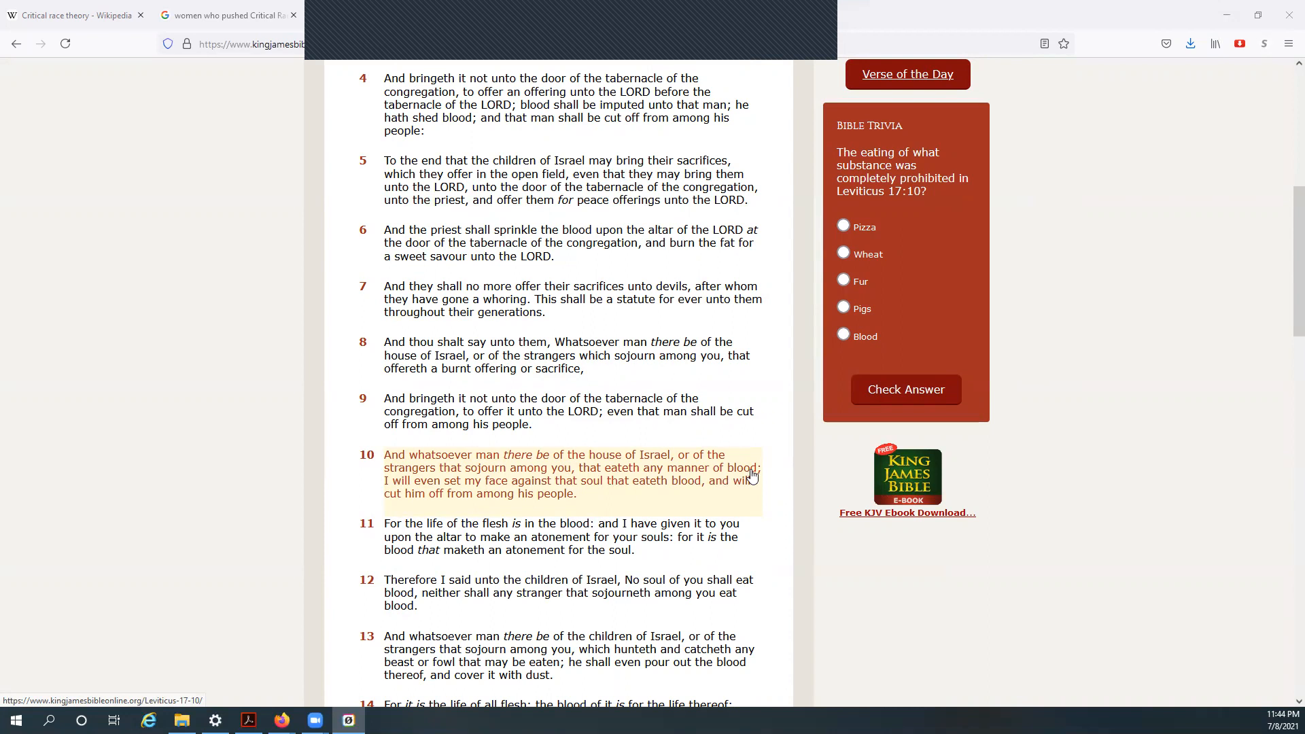
{"action": "mouse_move", "coordinate": [493, 490]}
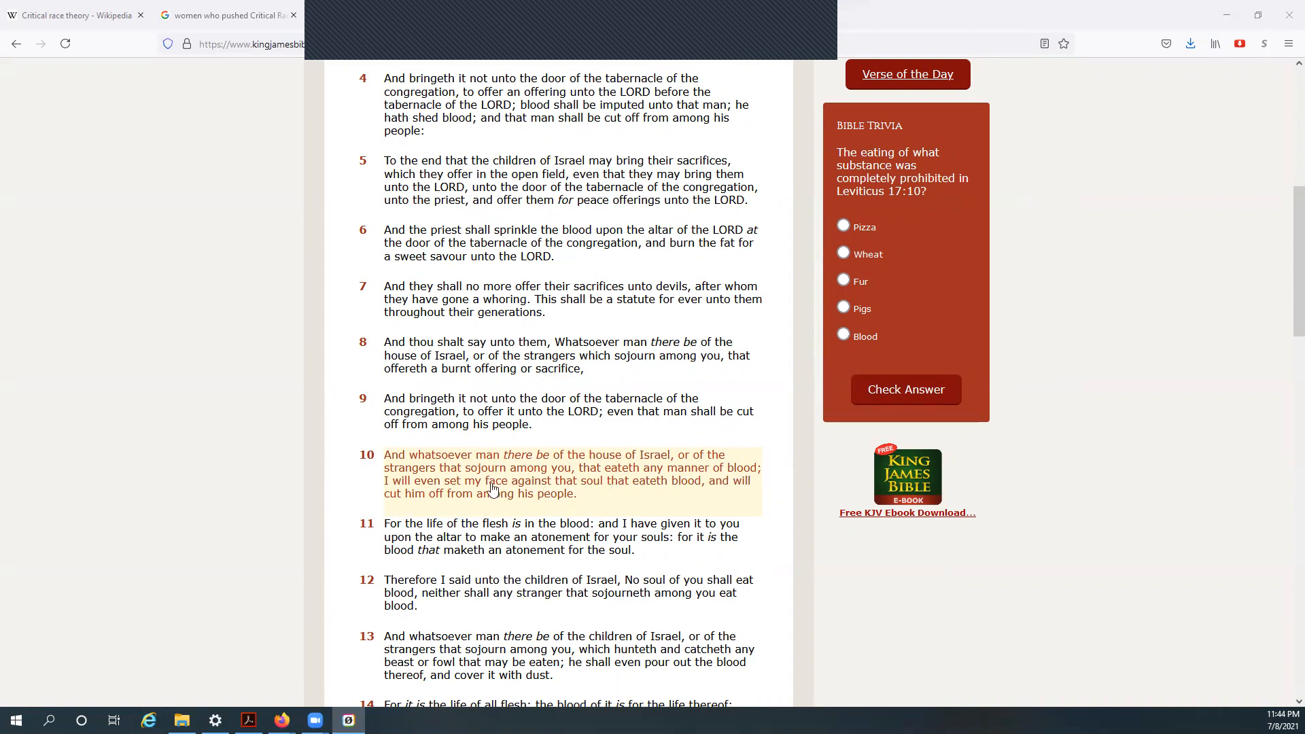
{"action": "mouse_move", "coordinate": [572, 489]}
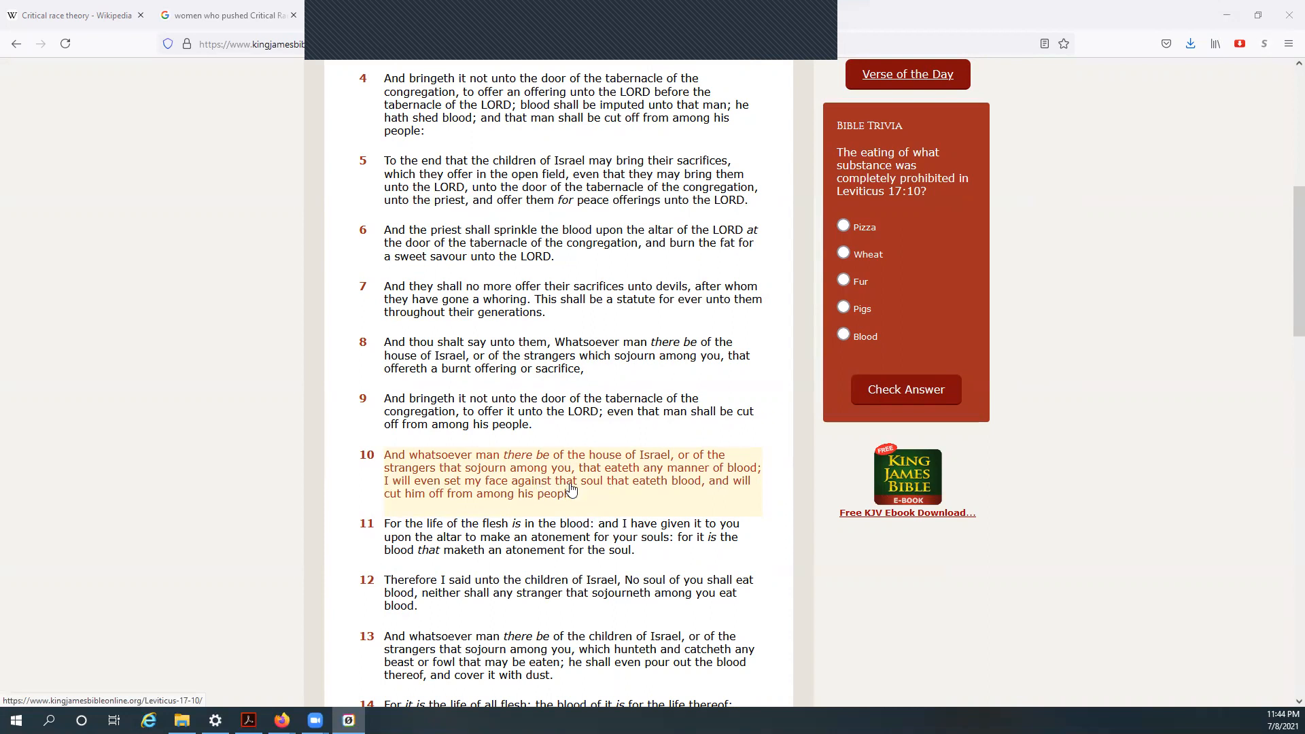
{"action": "mouse_move", "coordinate": [695, 485]}
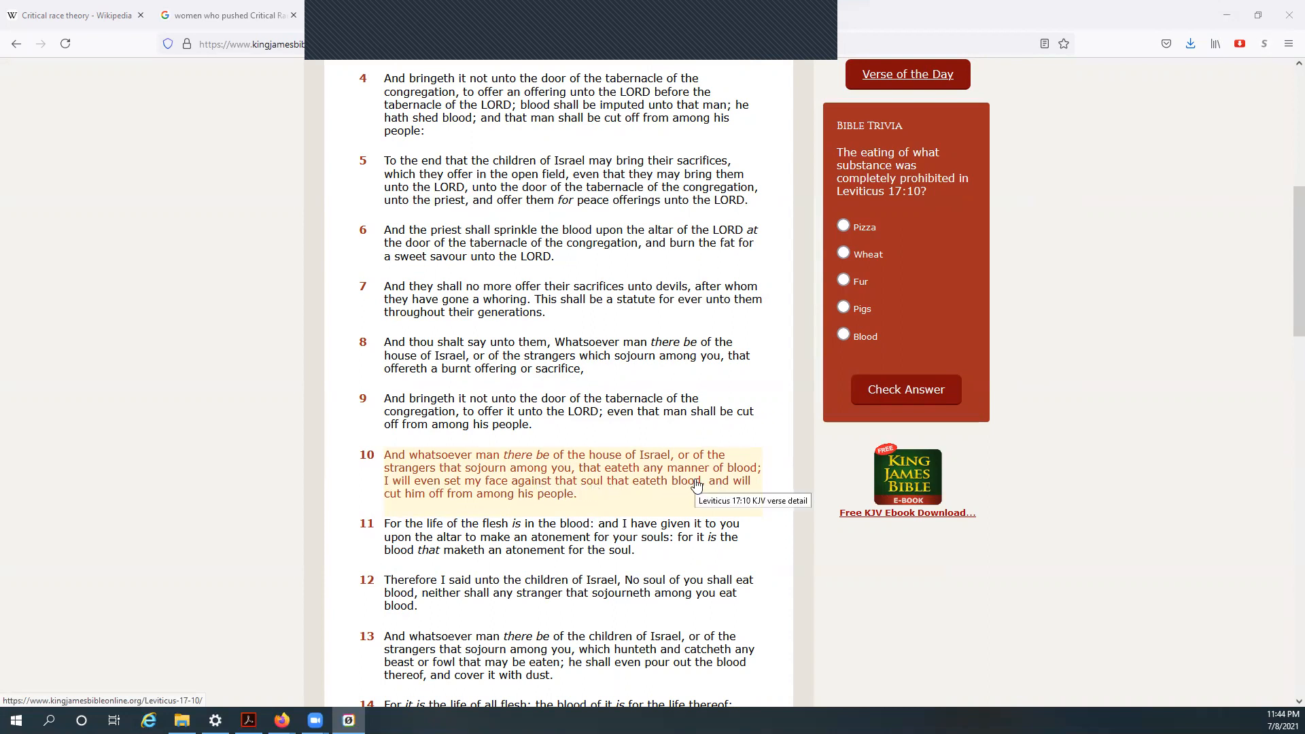
{"action": "mouse_move", "coordinate": [523, 506]}
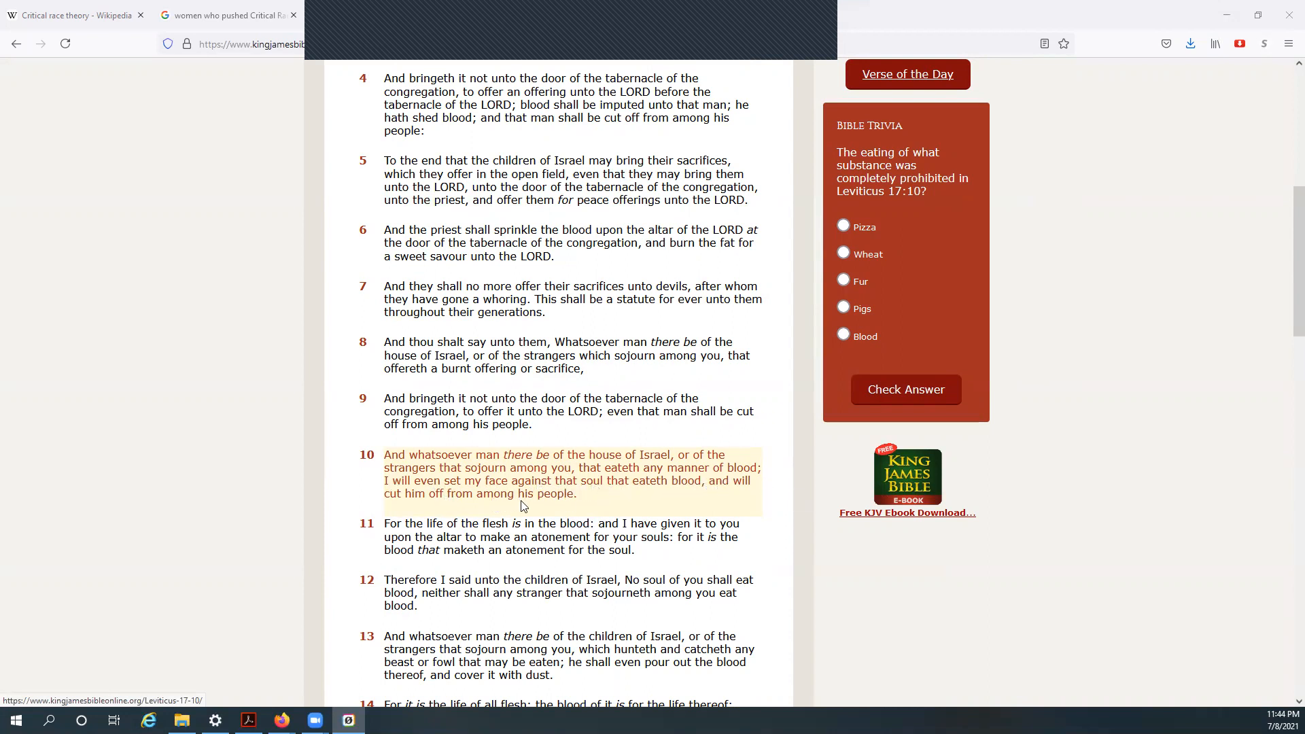
{"action": "left_click", "coordinate": [408, 531]}
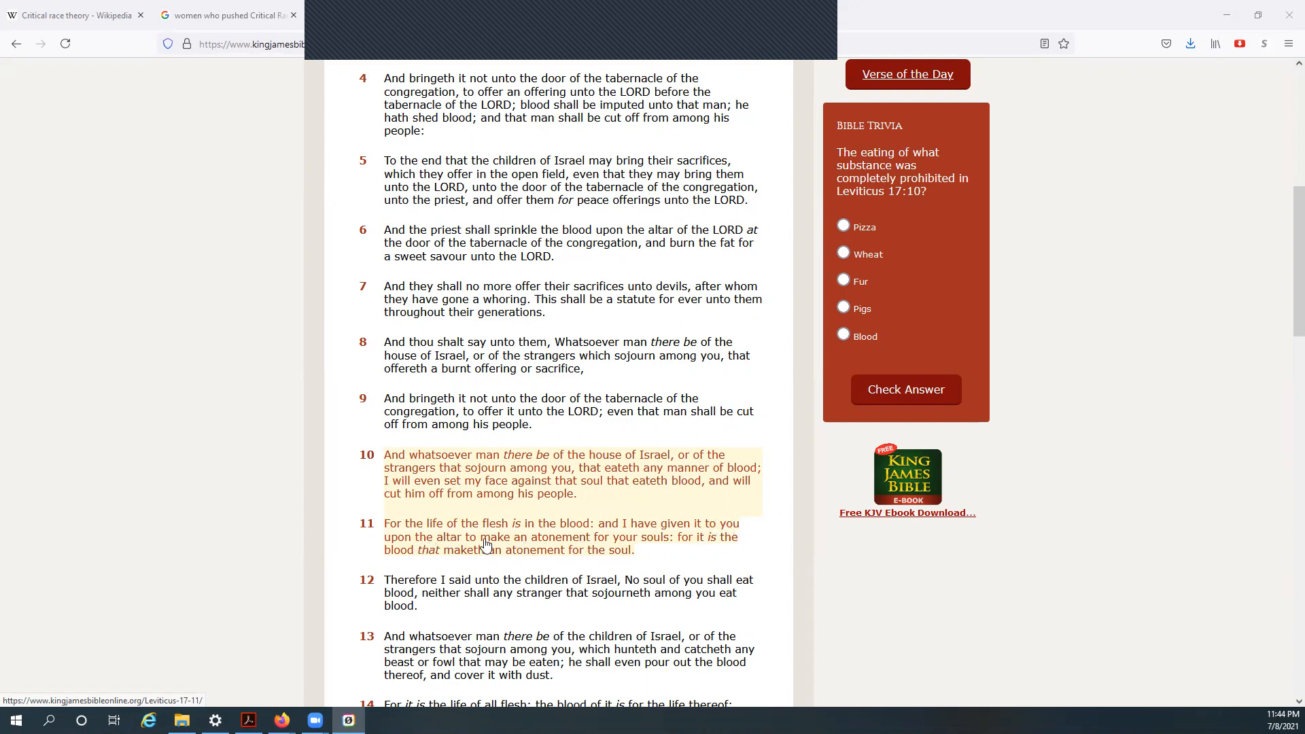
{"action": "mouse_move", "coordinate": [643, 542]}
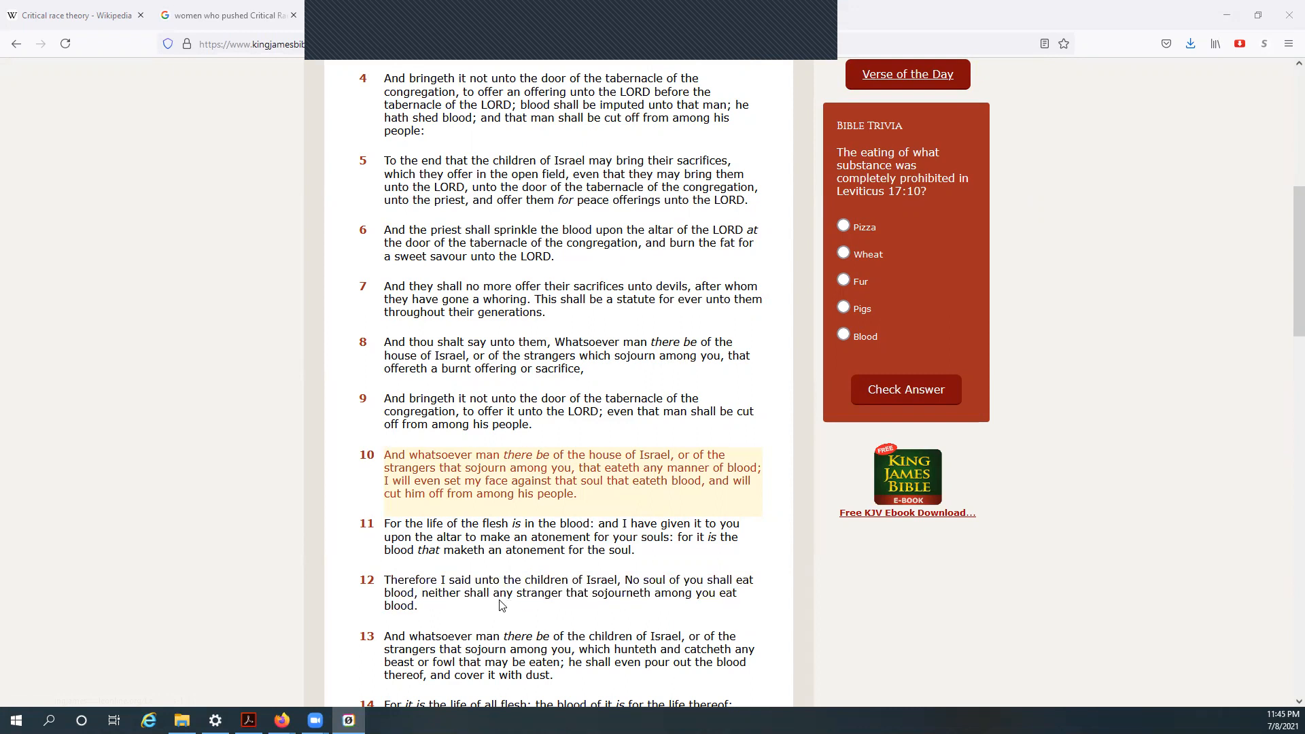
{"action": "mouse_move", "coordinate": [720, 598]}
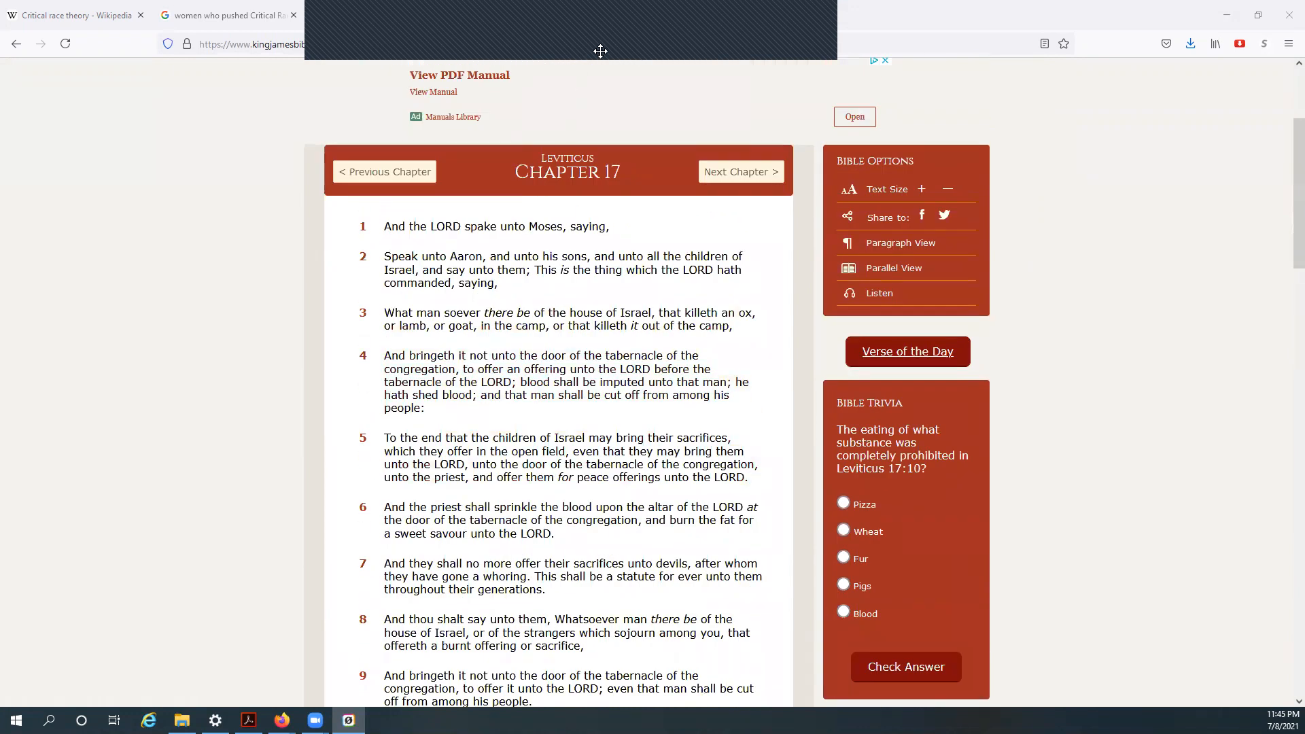
{"action": "mouse_move", "coordinate": [631, 51]}
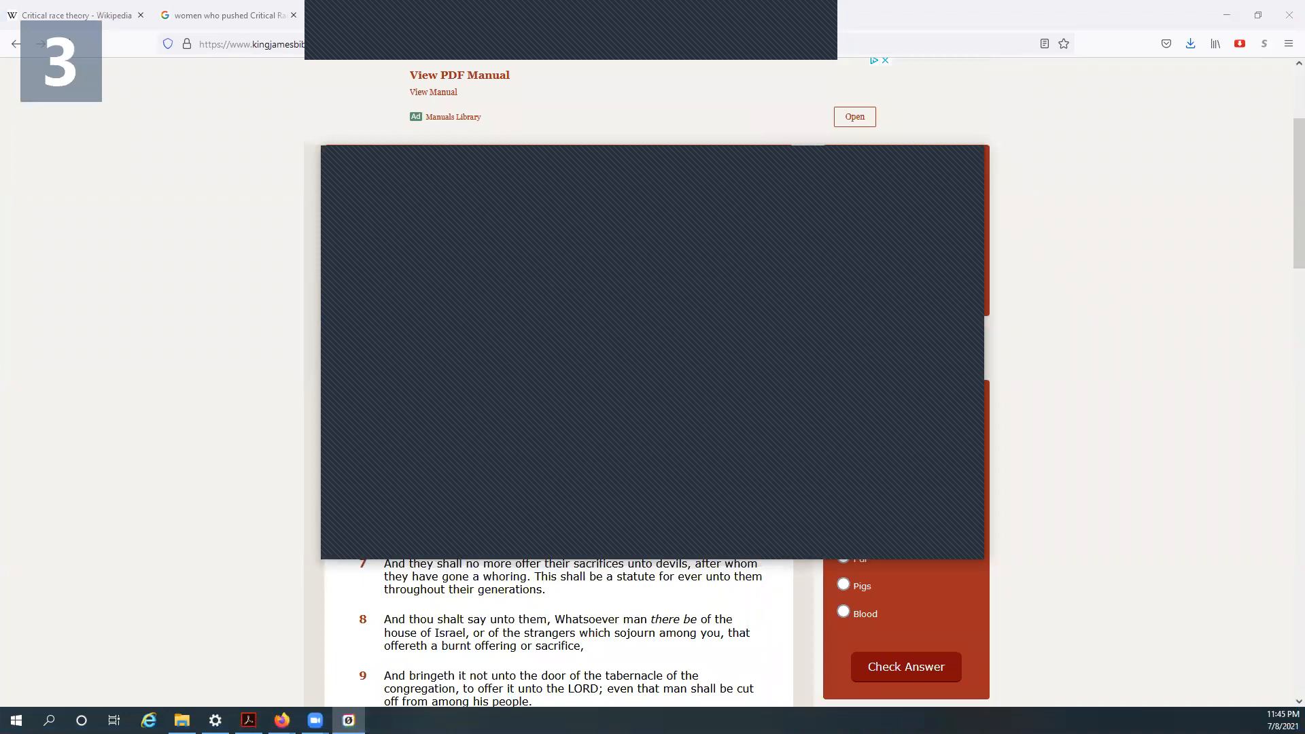
Switch to the YouTube window and play 'Tuna Champions - Bleeding your fish'.
{"action": "left_click", "coordinate": [533, 15]}
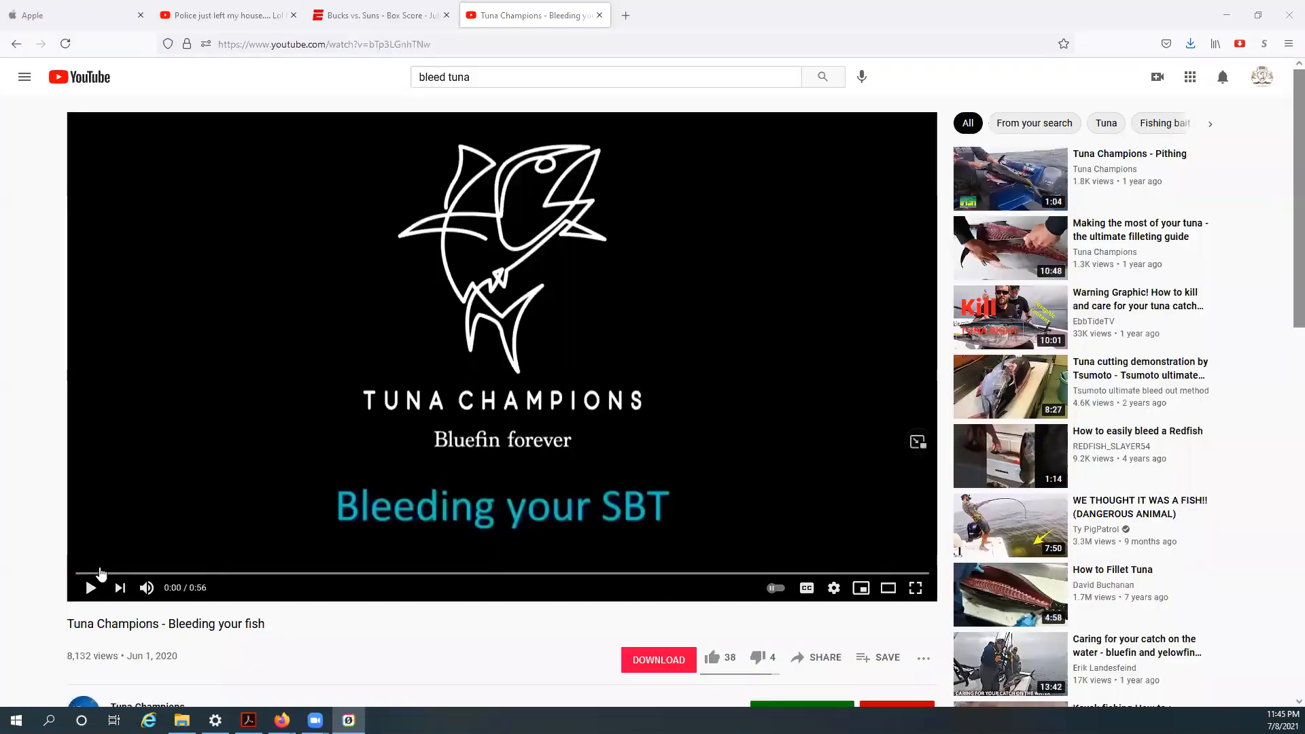
{"action": "left_click", "coordinate": [90, 587]}
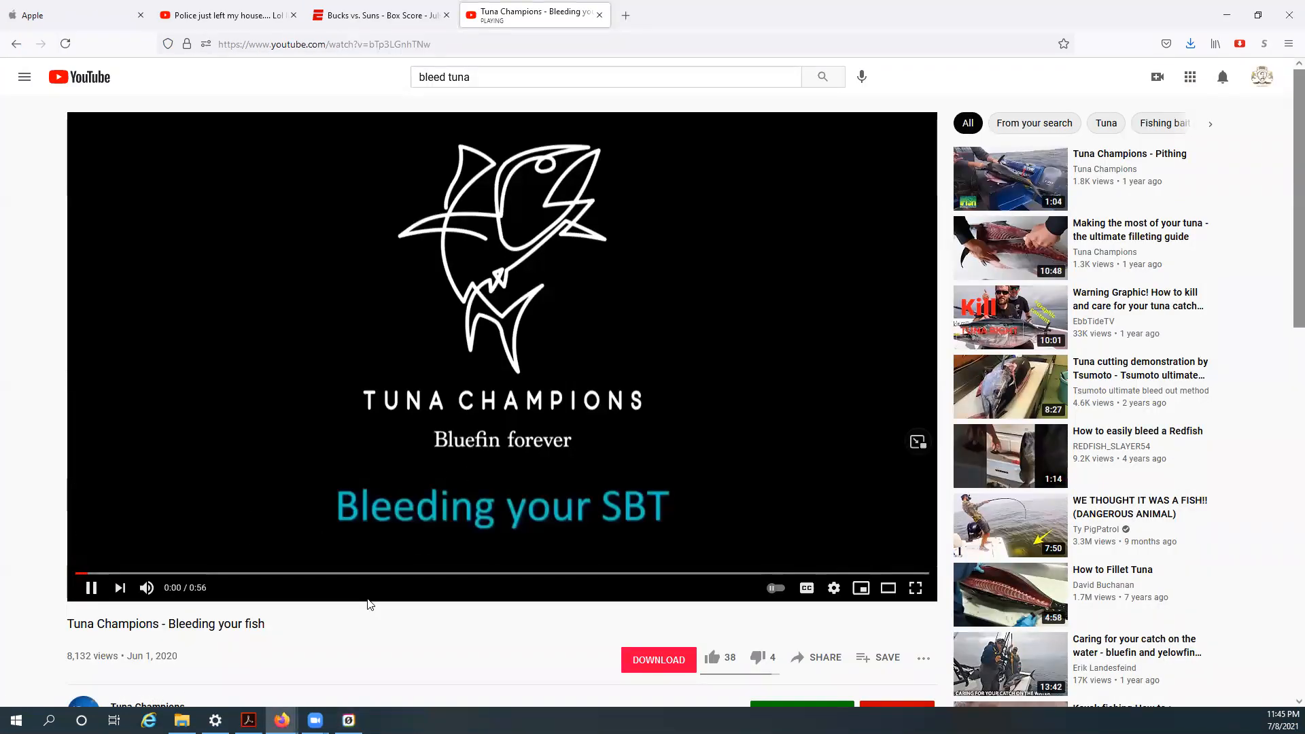